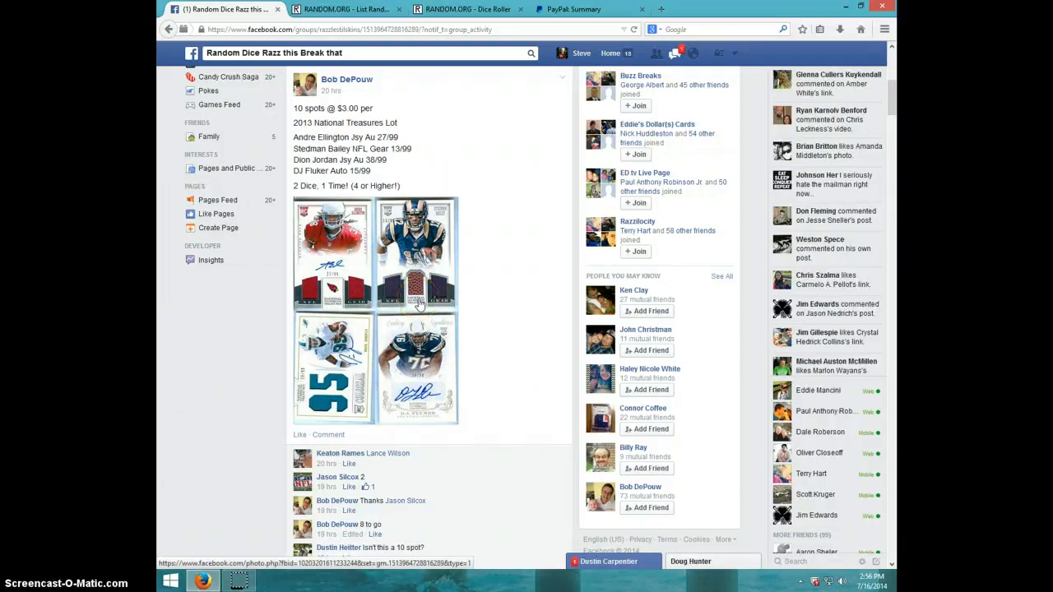
# - Scroll to the latest LIVE comment and show the current date and time
pyautogui.scroll(-3)
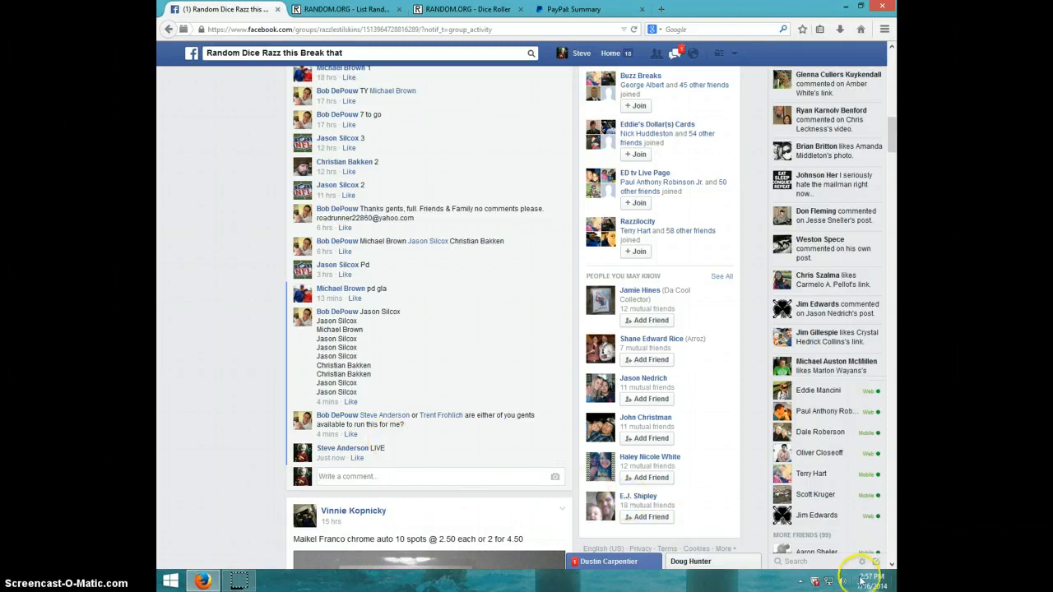
pyautogui.click(861, 579)
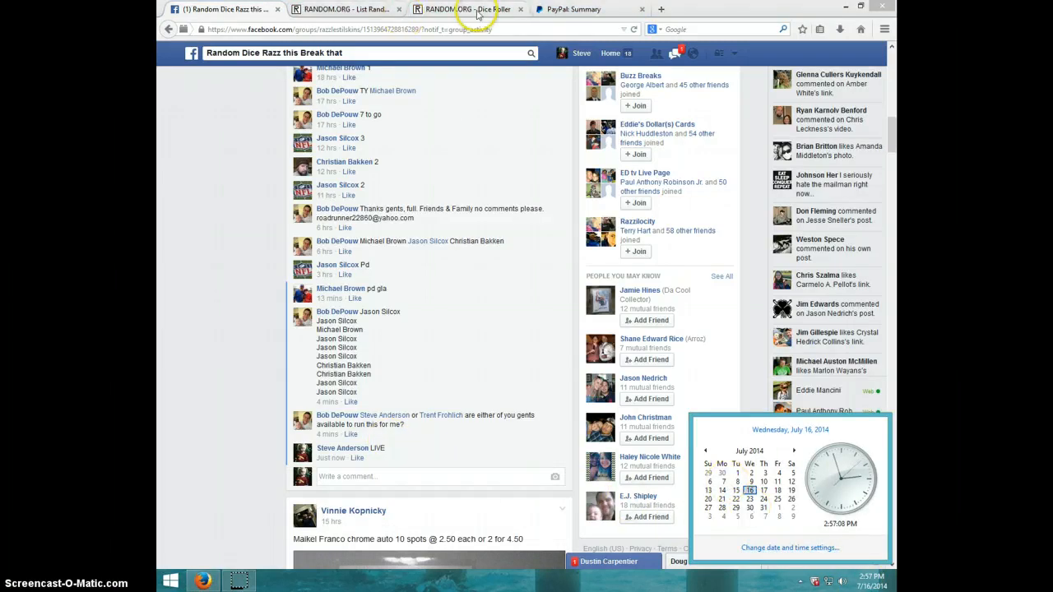
# - Roll two virtual dice on the RANDOM.ORG Dice Roller page
pyautogui.click(467, 9)
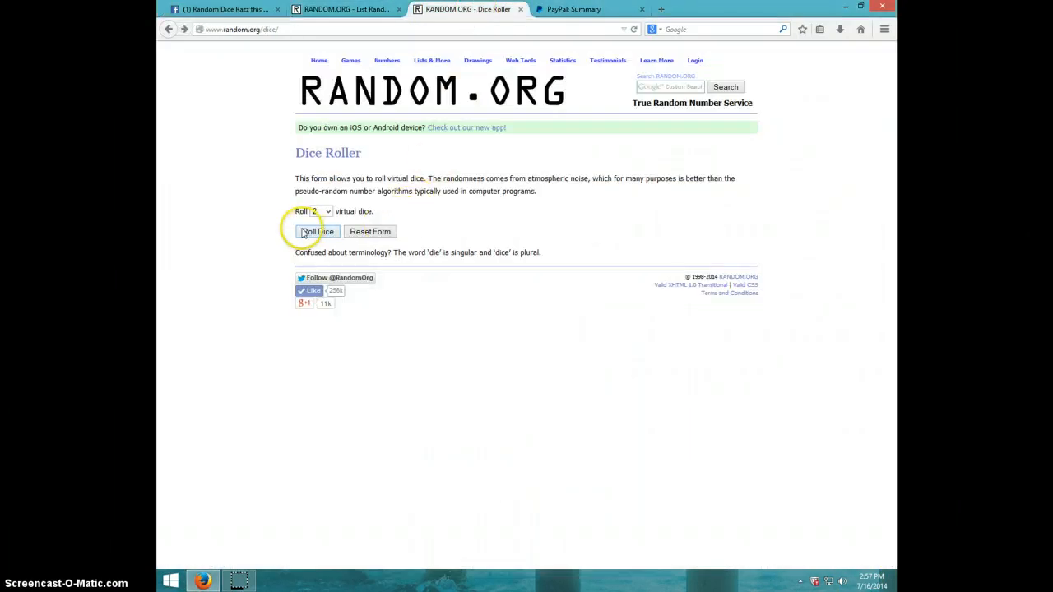
pyautogui.click(316, 231)
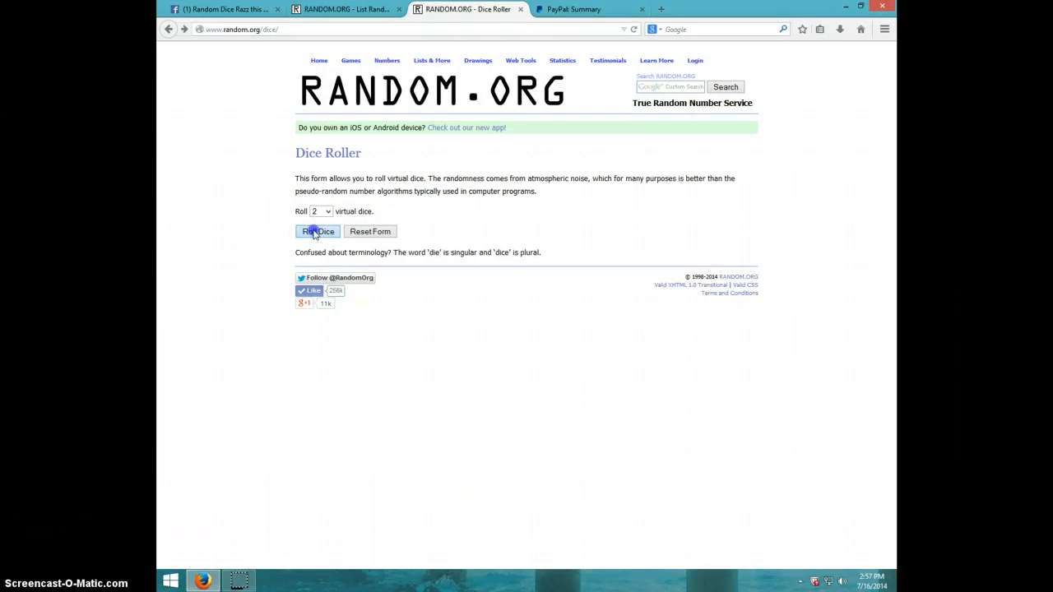
pyautogui.click(317, 231)
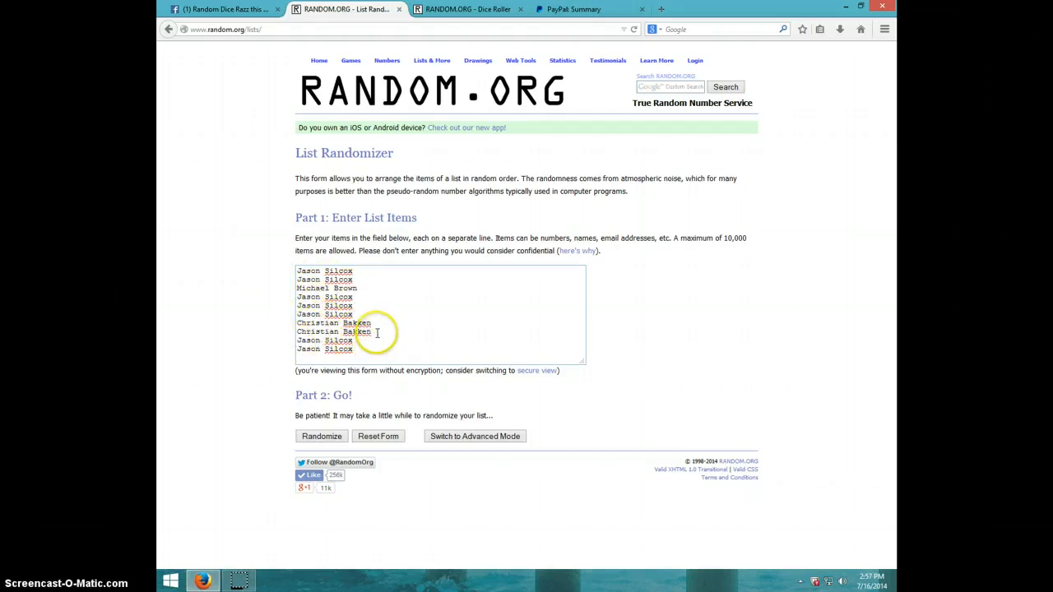
pyautogui.click(468, 10)
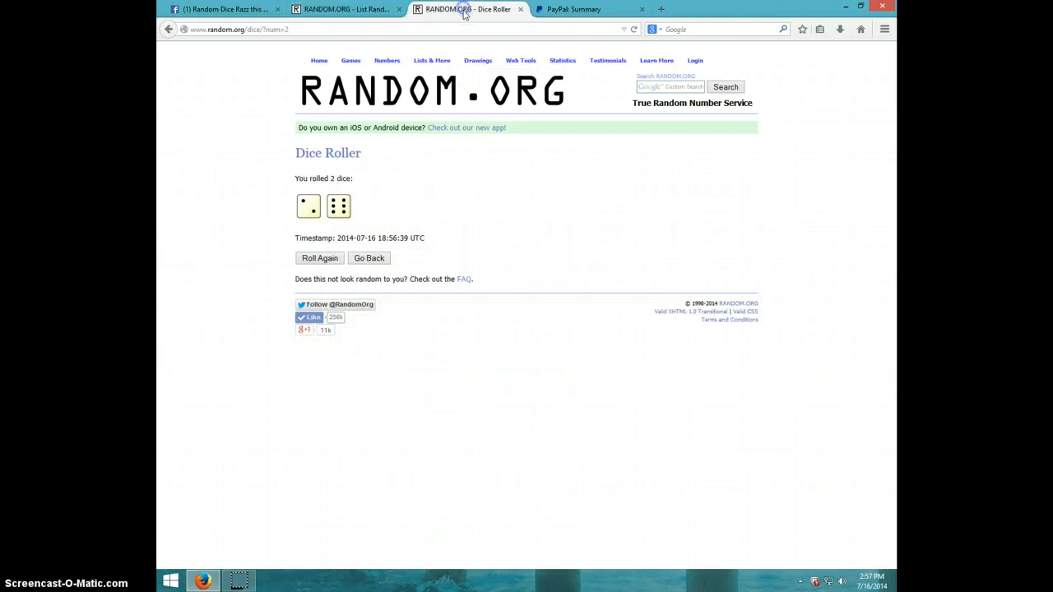
pyautogui.click(345, 9)
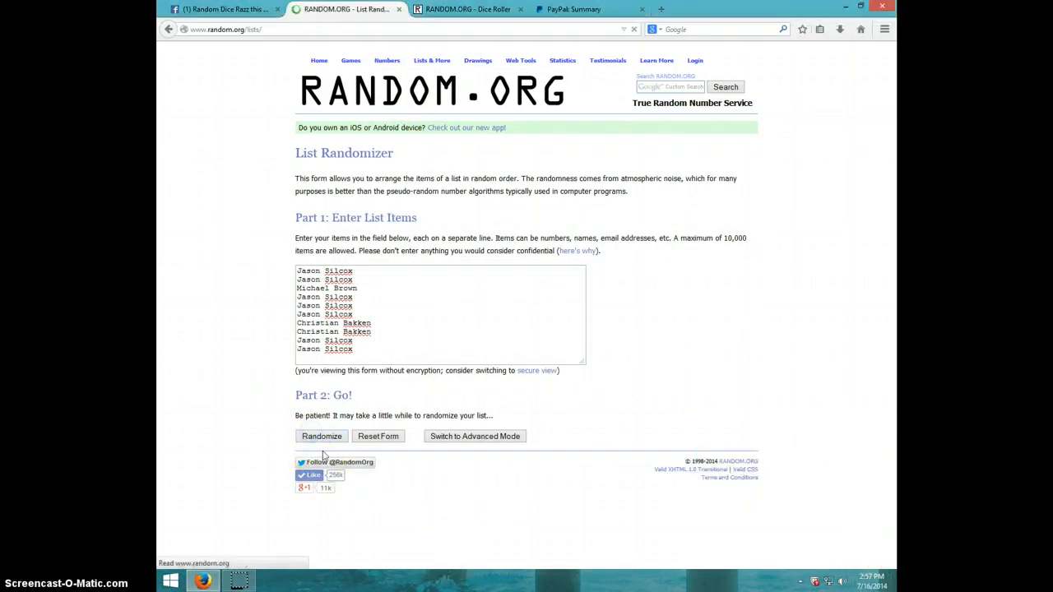
# - Randomize the ten-name list, then reshuffle with Again! six times for seven total
pyautogui.click(320, 436)
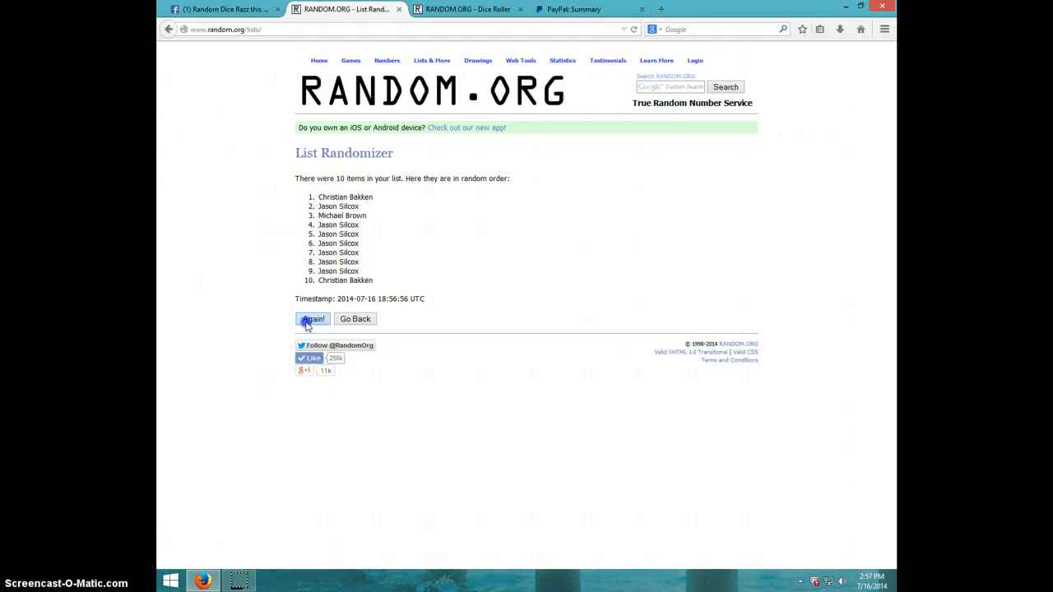
pyautogui.click(313, 319)
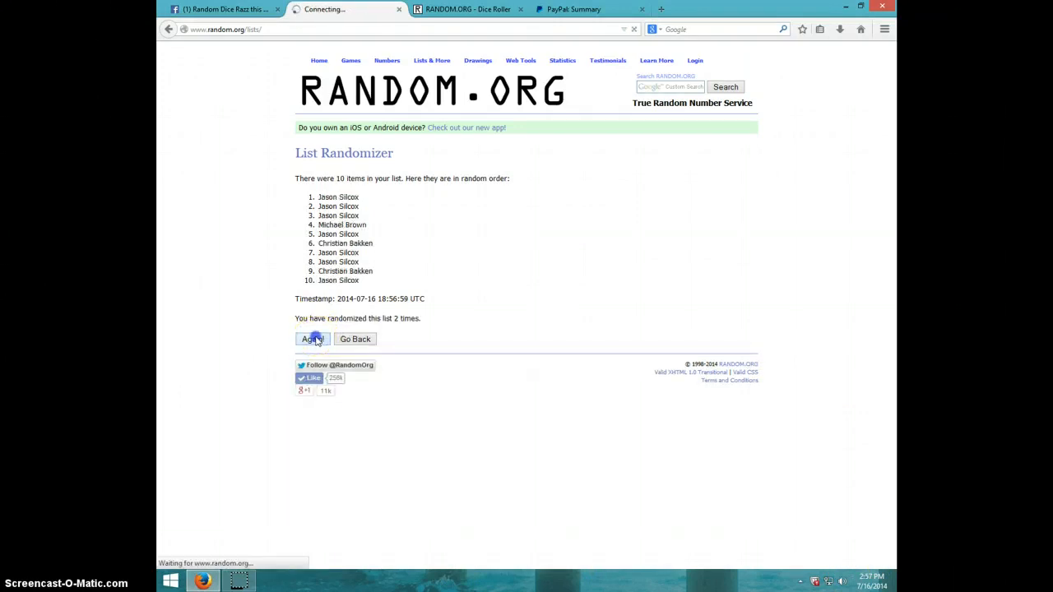
pyautogui.click(312, 338)
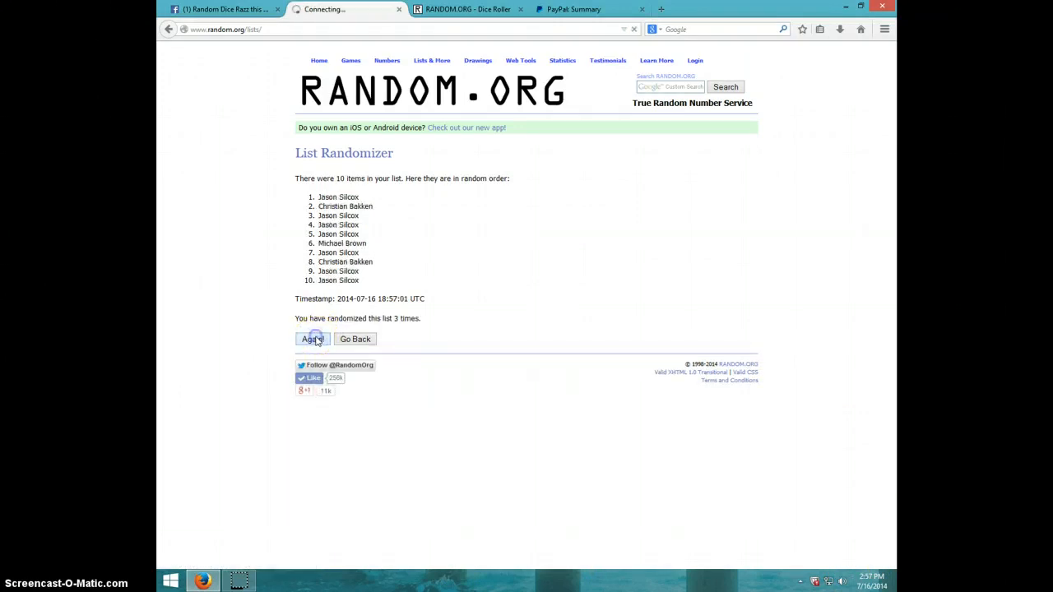
pyautogui.click(312, 339)
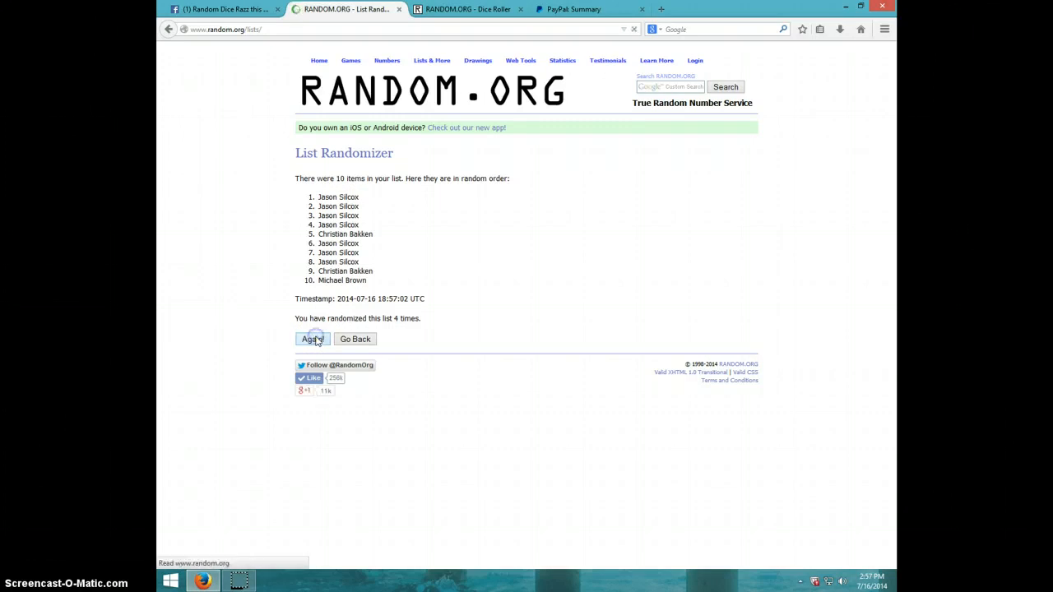
pyautogui.click(312, 338)
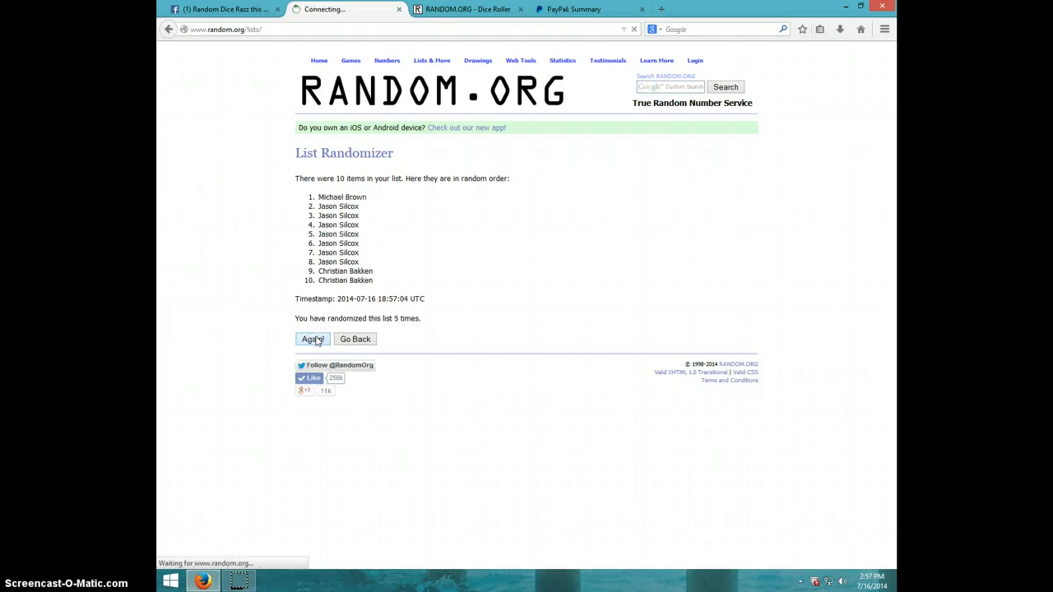
pyautogui.click(313, 339)
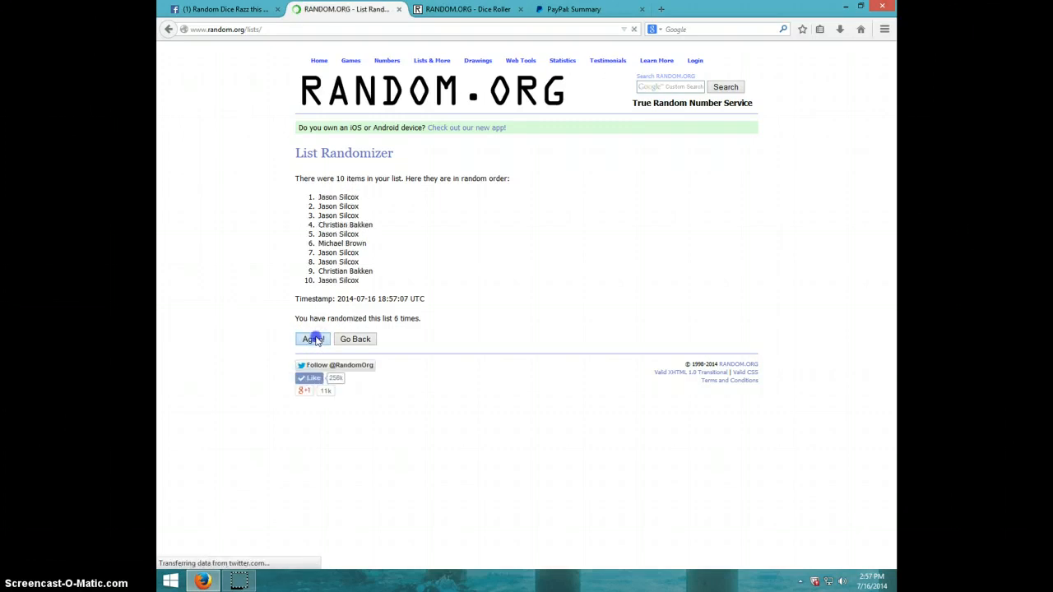
pyautogui.click(313, 339)
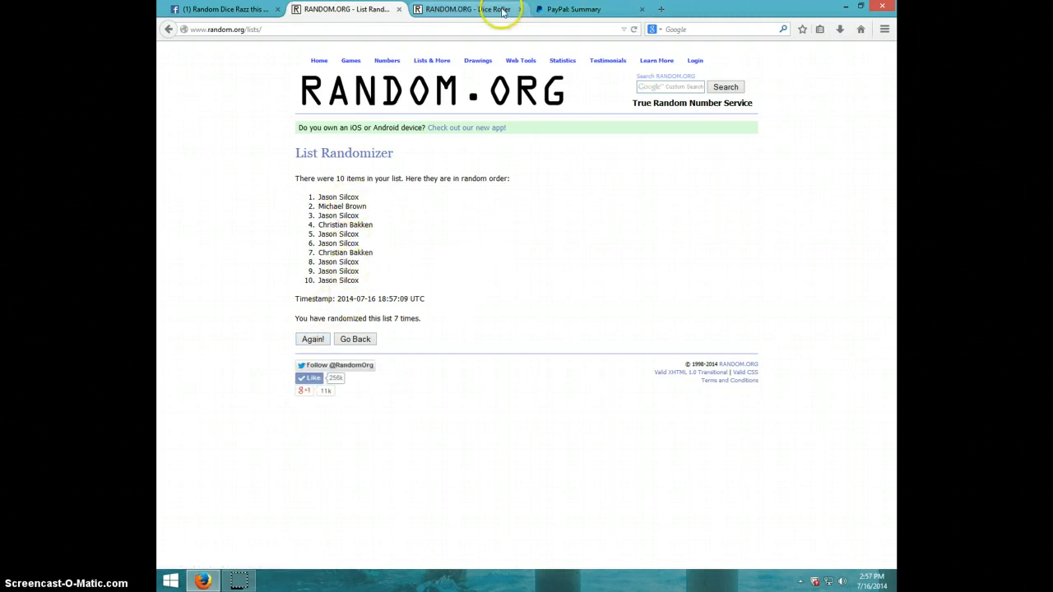
# - Check the dice total of eight and shuffle the list an eighth time, leaving the winner first
pyautogui.click(467, 10)
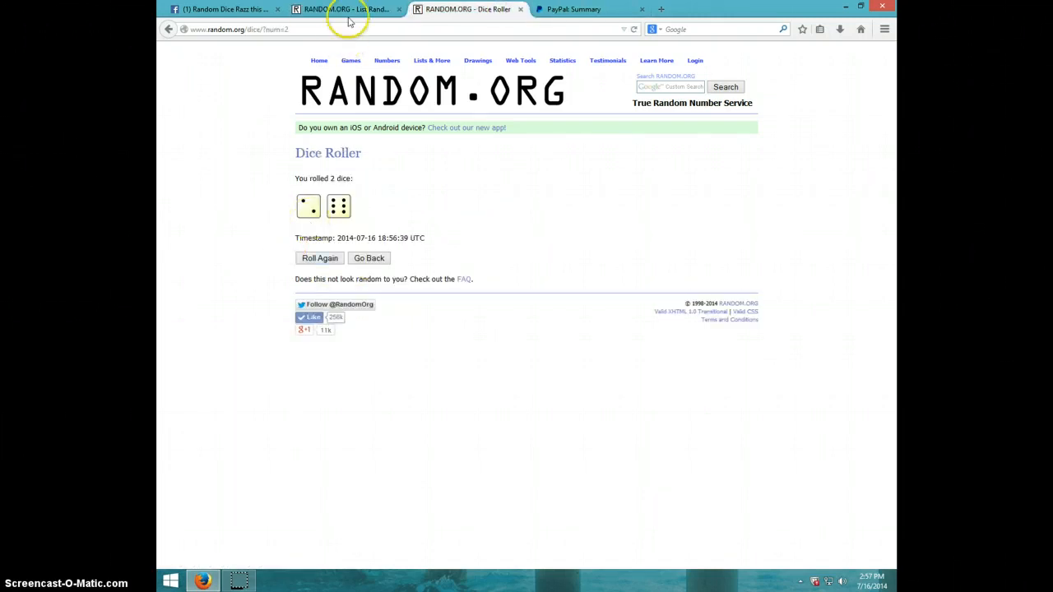
pyautogui.click(345, 9)
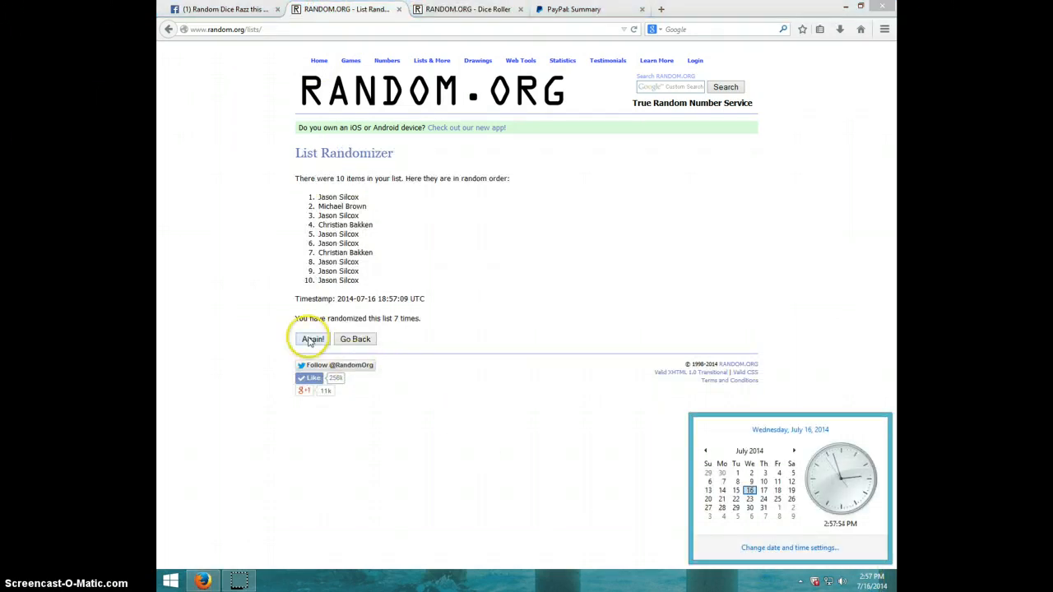
pyautogui.click(313, 339)
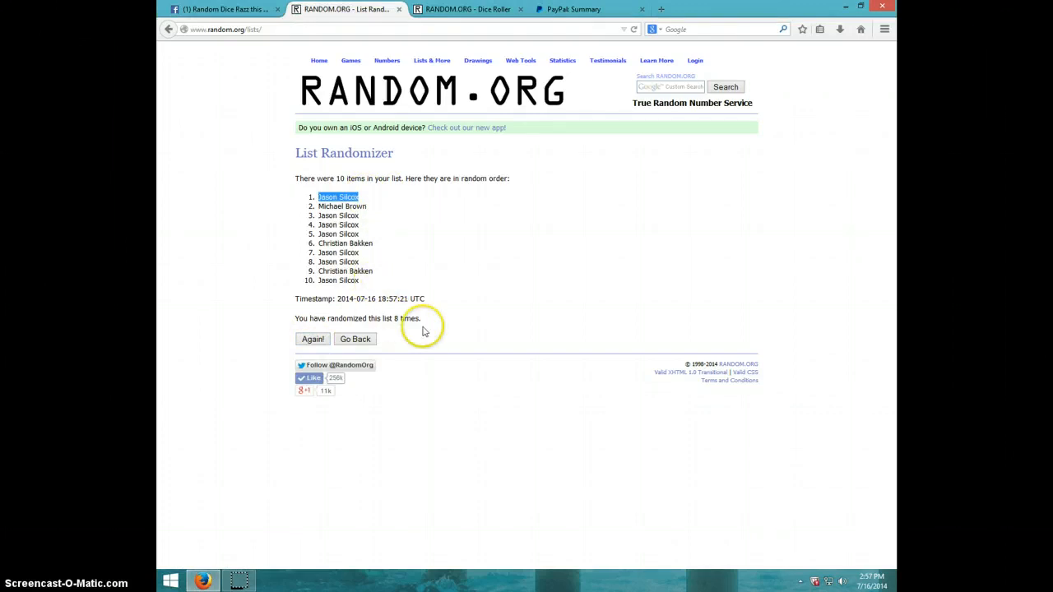
pyautogui.click(467, 9)
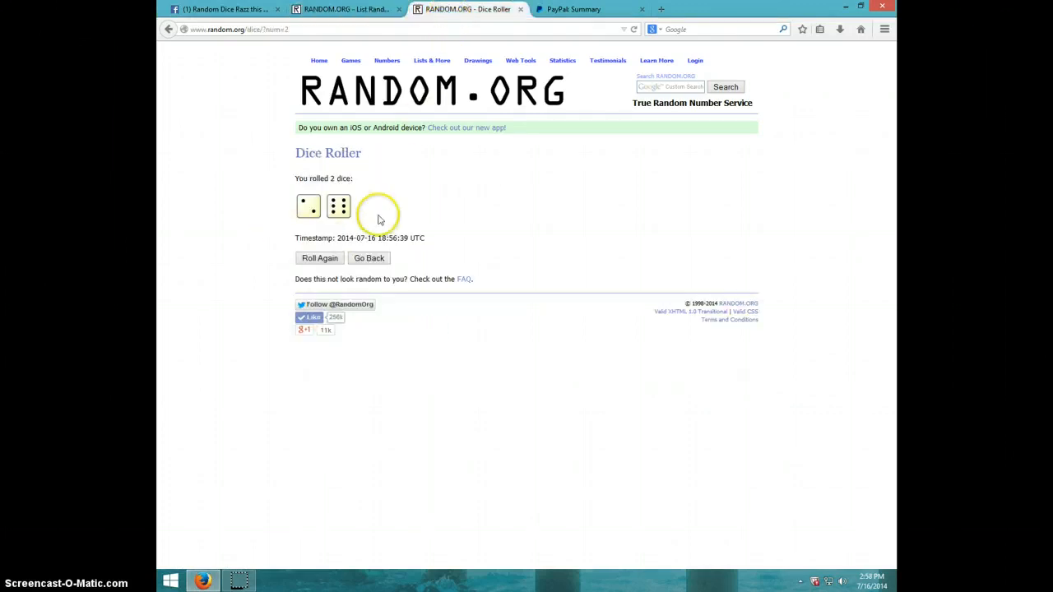
pyautogui.click(345, 9)
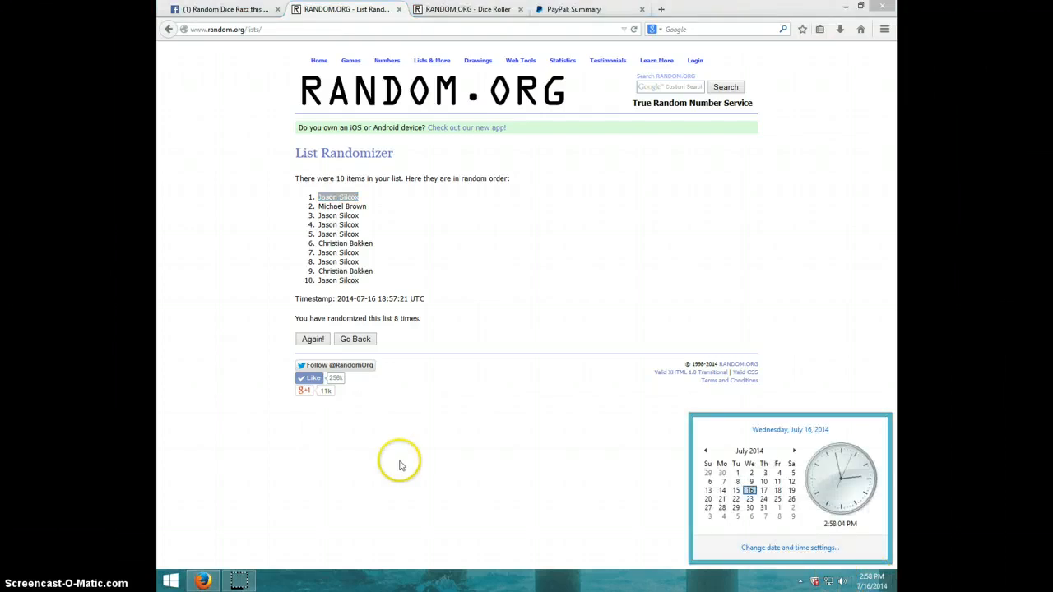
pyautogui.click(222, 9)
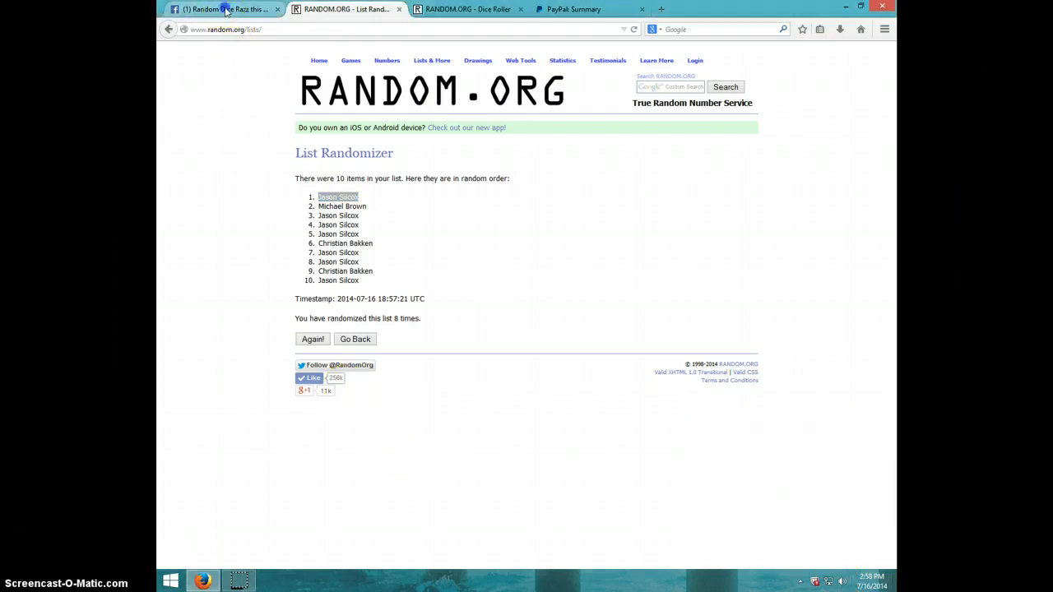
# - Post a 'DONE' comment on the Facebook group post and show the current time
pyautogui.click(222, 9)
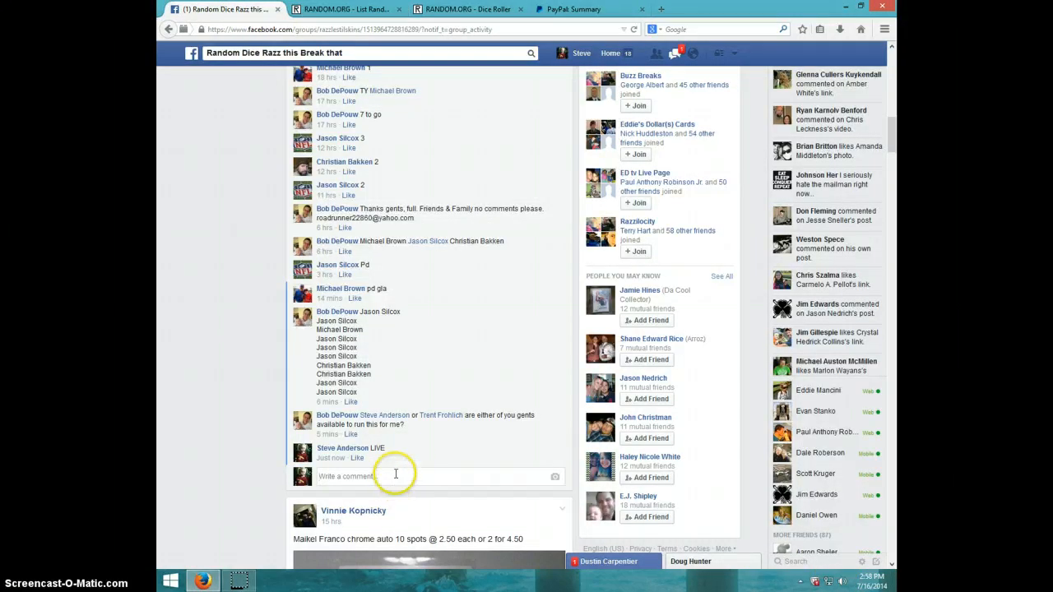
pyautogui.write('DO')
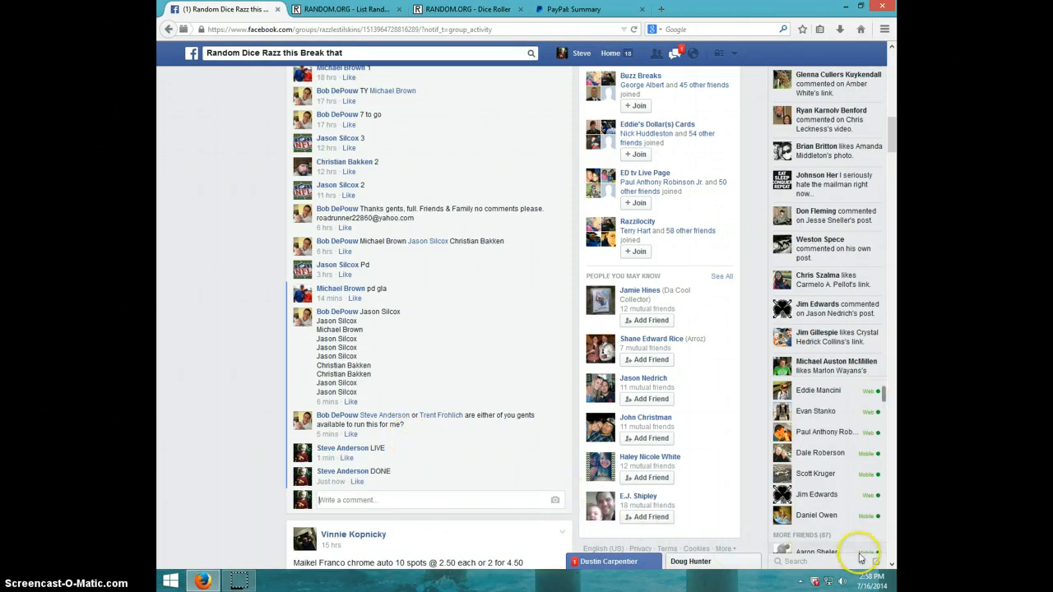
pyautogui.click(859, 583)
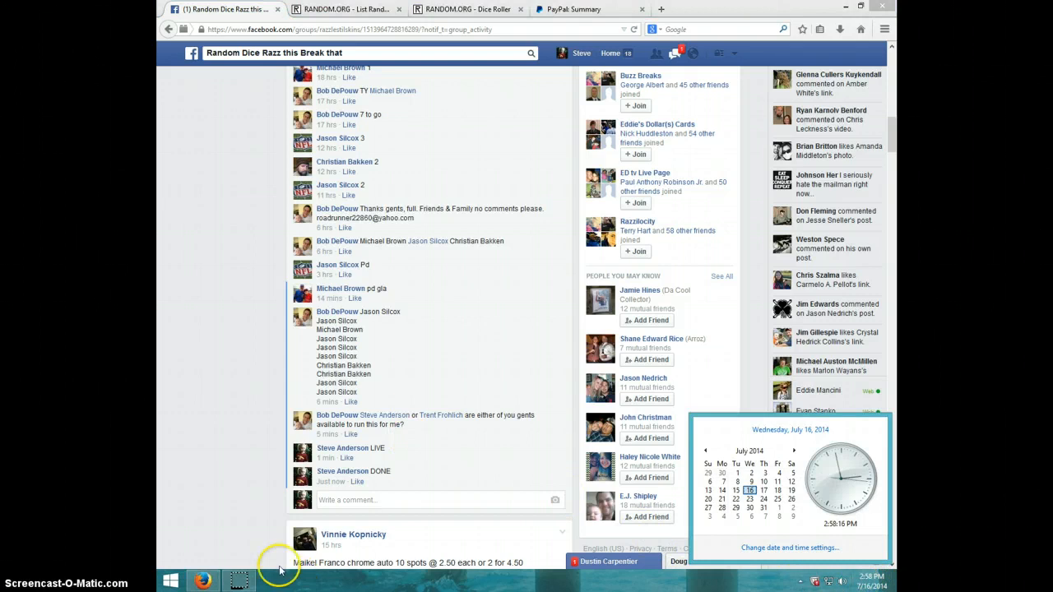